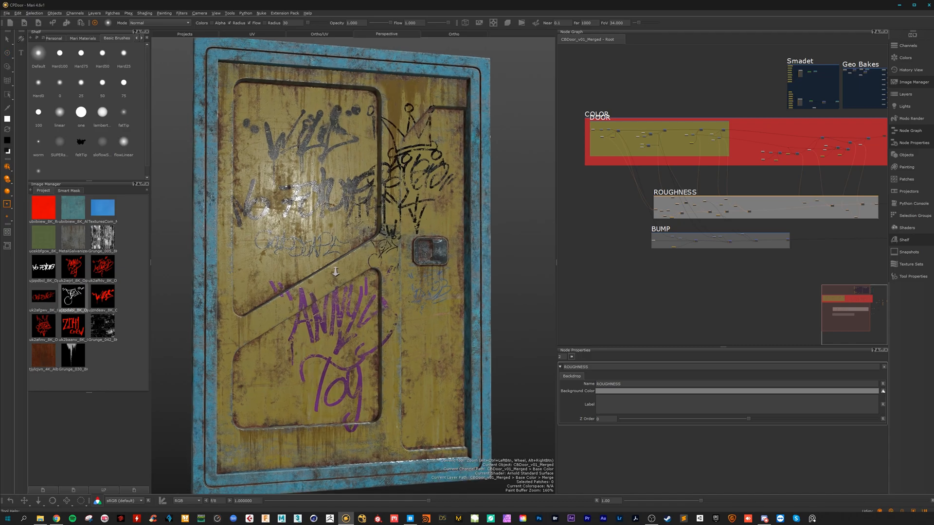
Zoom into the DOOR backdrop and search 'grad' to add a Grade node
{"action": "left_click_drag", "start_coordinate": [334, 268], "coordinate": [339, 260]}
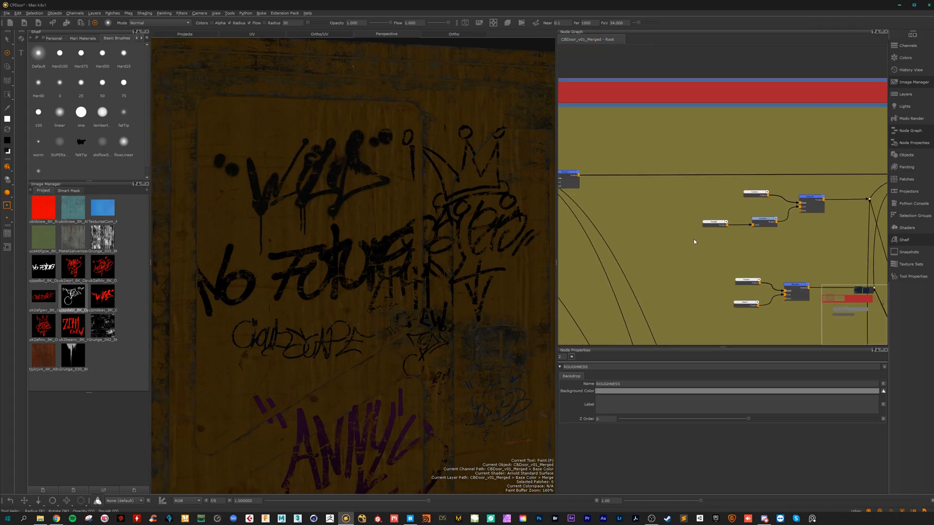
{"action": "type", "text": "grad"}
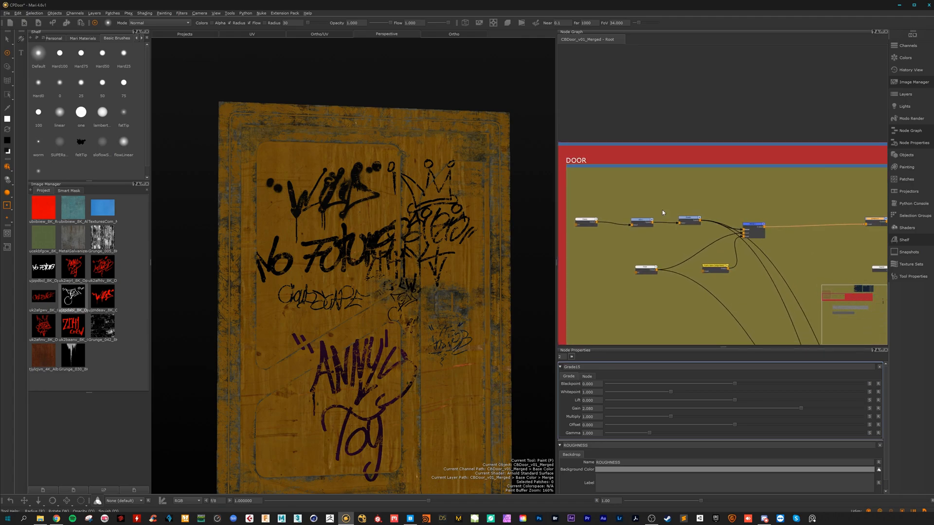
{"action": "mouse_move", "coordinate": [587, 216]}
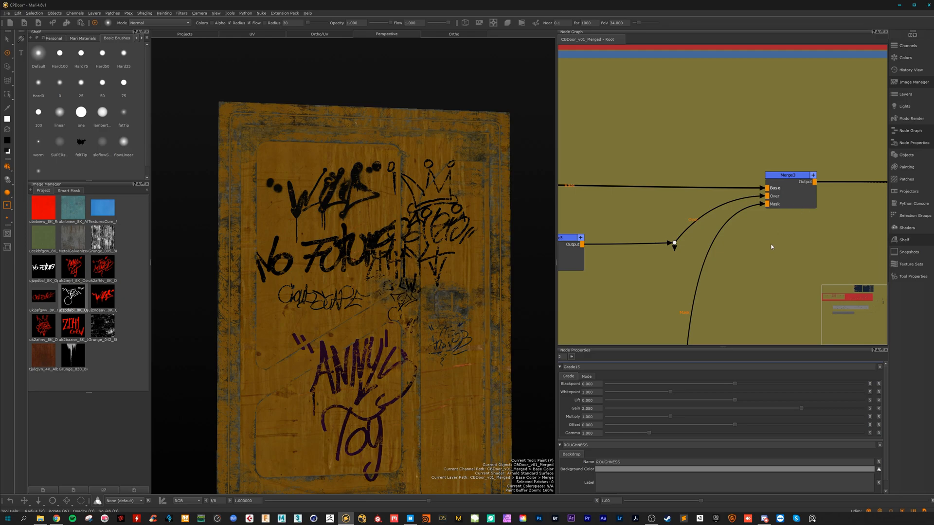
{"action": "mouse_move", "coordinate": [755, 263]}
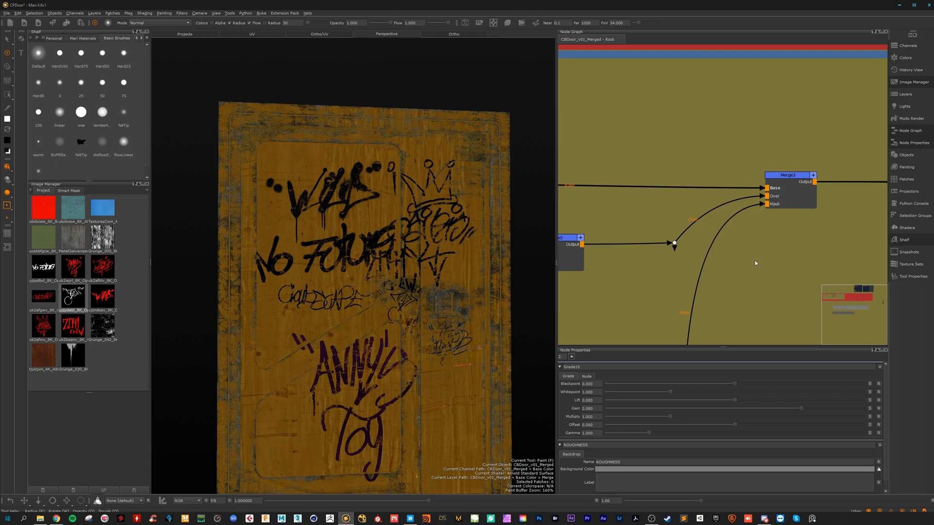
{"action": "mouse_move", "coordinate": [746, 145]}
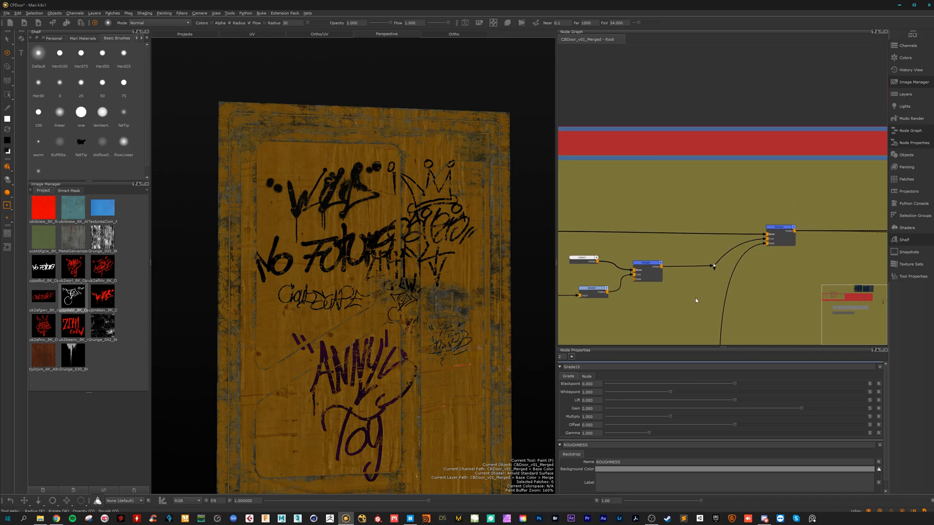
{"action": "mouse_move", "coordinate": [673, 304]}
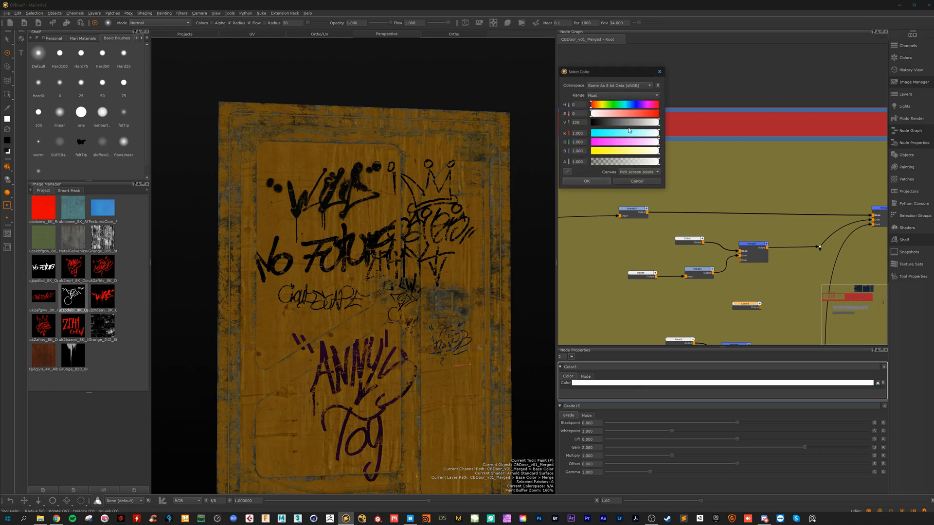
Set the Color3 node to red and connect it into the Merge node
{"action": "left_click", "coordinate": [586, 180]}
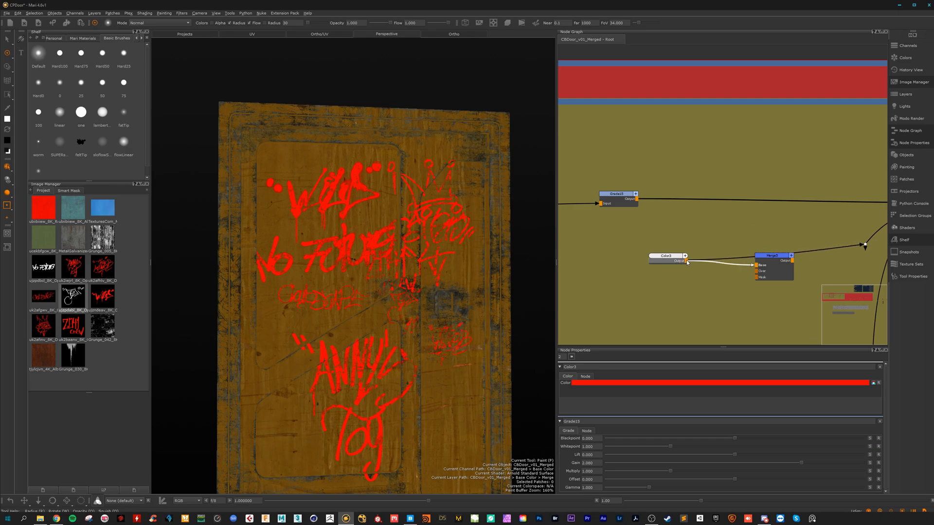
{"action": "left_click_drag", "start_coordinate": [772, 256], "coordinate": [770, 277]}
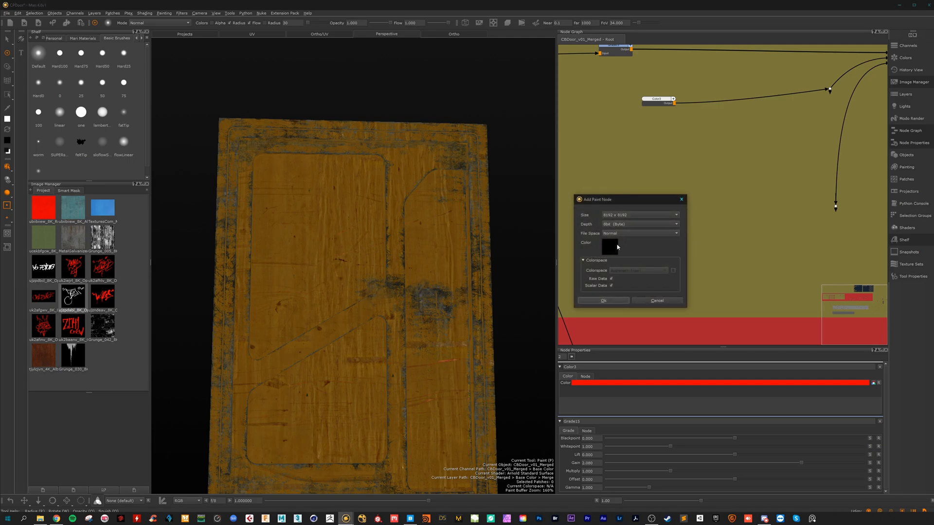
Create an 8192×8192 paint node filled with black
{"action": "left_click", "coordinate": [609, 247]}
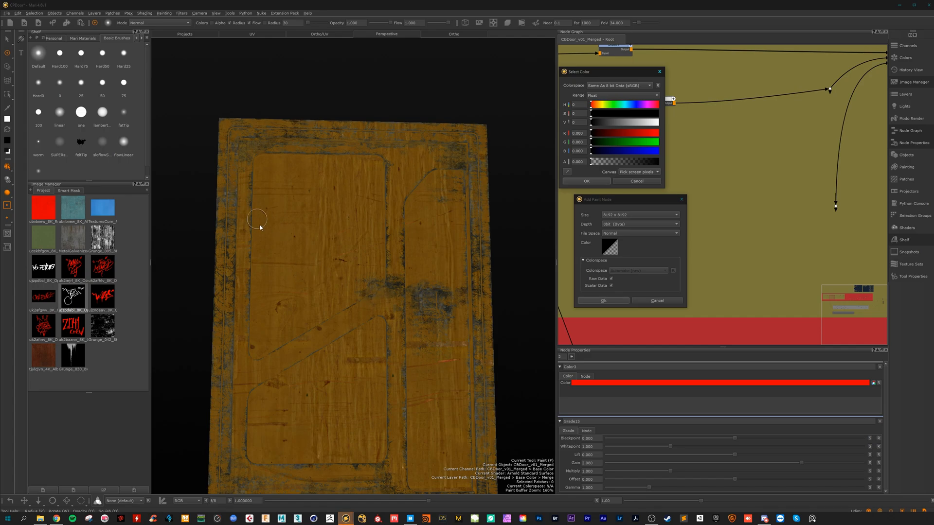
{"action": "mouse_move", "coordinate": [198, 36]}
{"action": "type", "text": "1.000"}
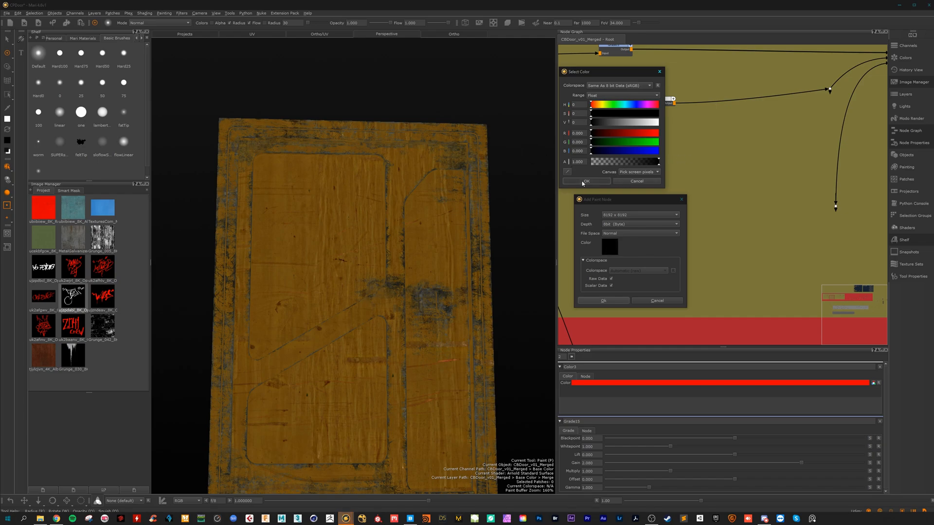
{"action": "left_click", "coordinate": [586, 181]}
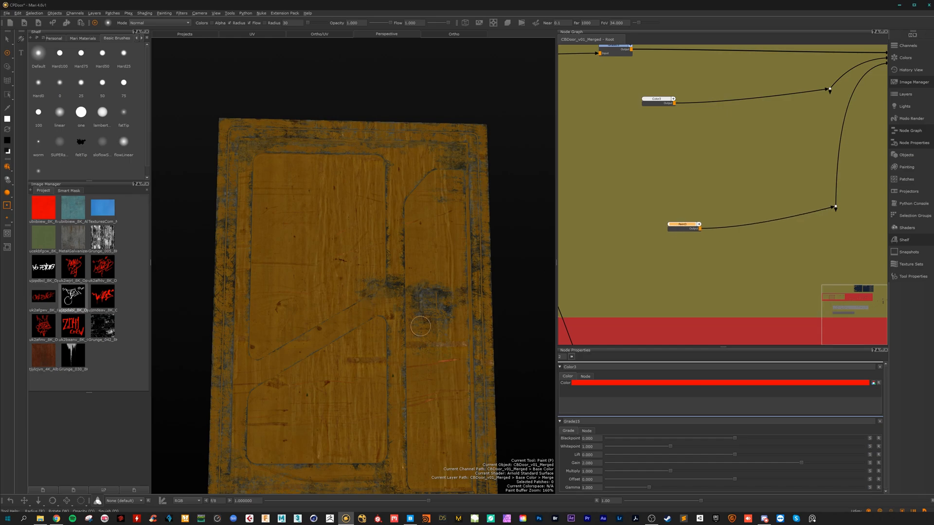
{"action": "left_click_drag", "start_coordinate": [420, 326], "coordinate": [386, 307]}
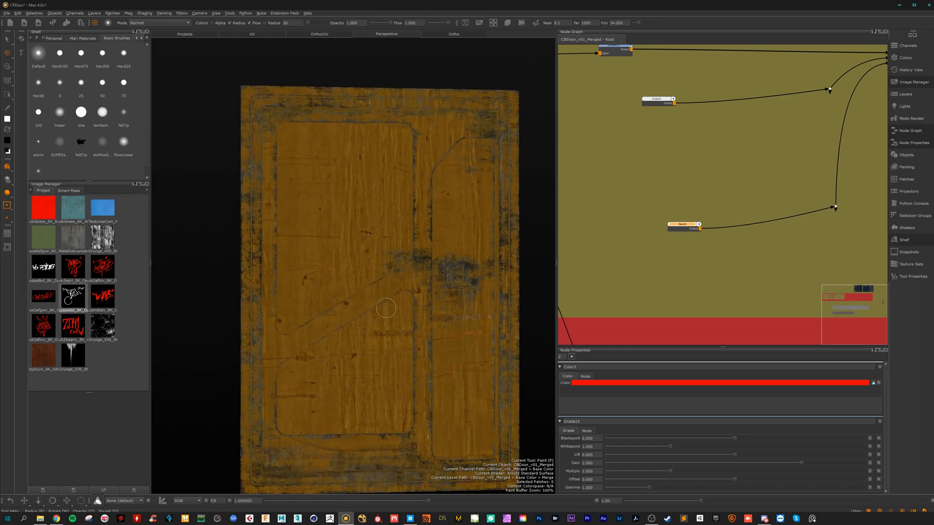
{"action": "mouse_move", "coordinate": [15, 274]}
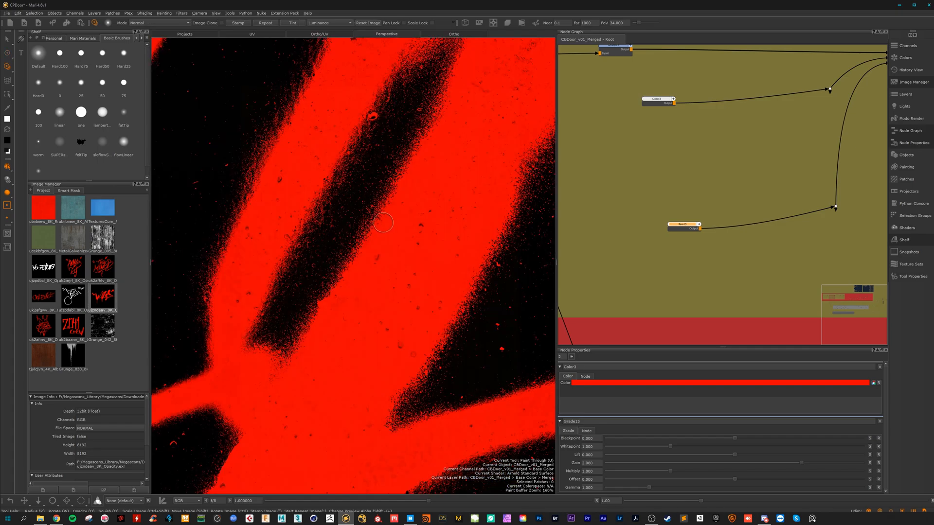
{"action": "mouse_move", "coordinate": [455, 264]}
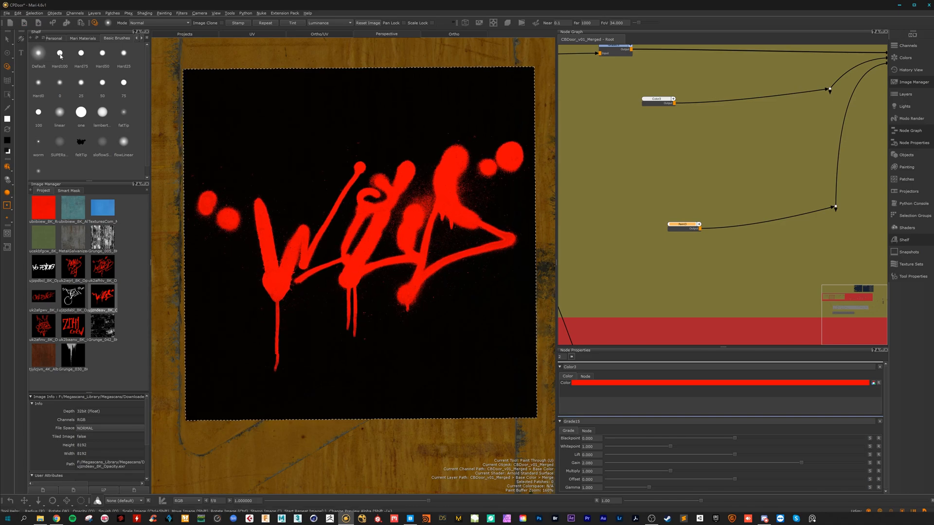
With a hard round brush, set stencil masking to luminance and paint the tag
{"action": "left_click", "coordinate": [59, 53]}
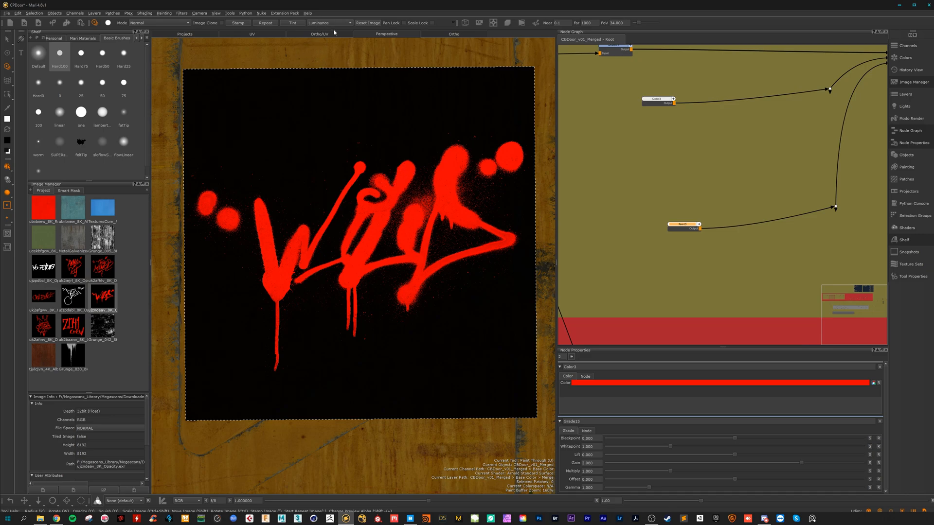
{"action": "left_click", "coordinate": [329, 23]}
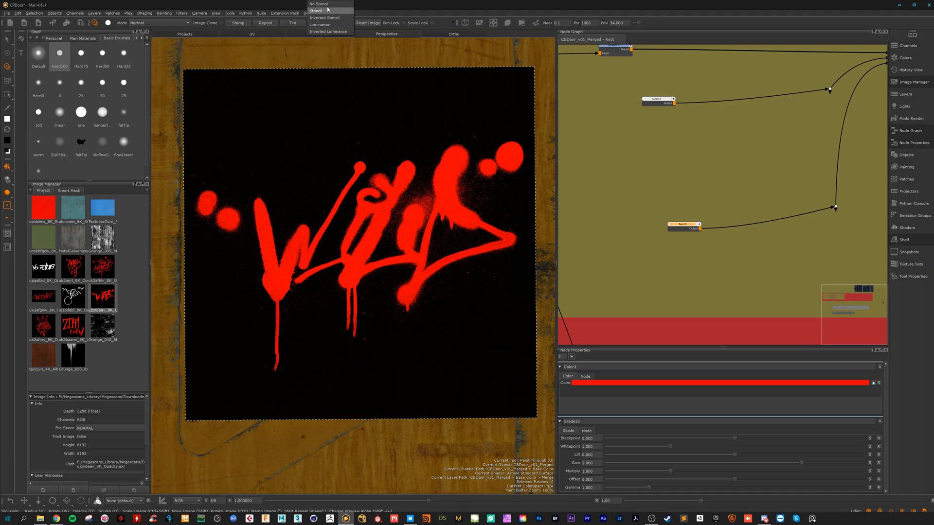
{"action": "left_click", "coordinate": [318, 4]}
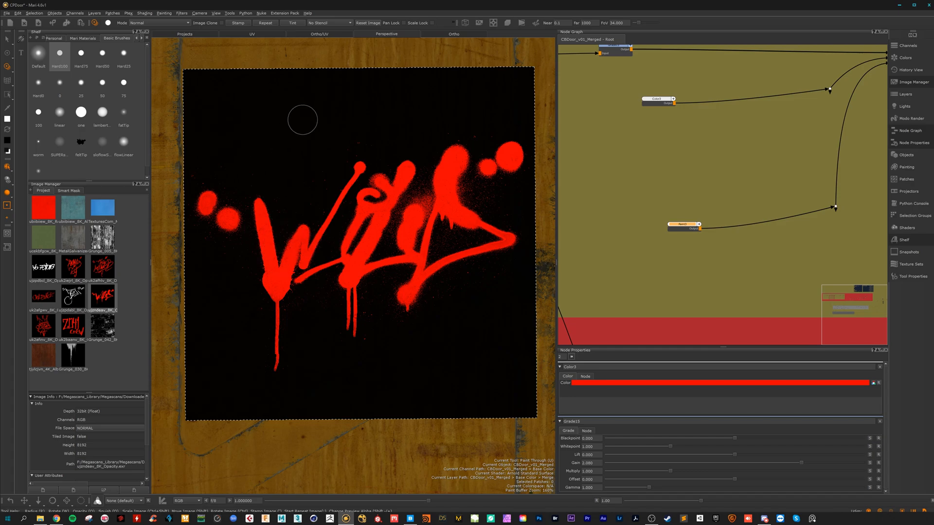
{"action": "mouse_move", "coordinate": [310, 256]}
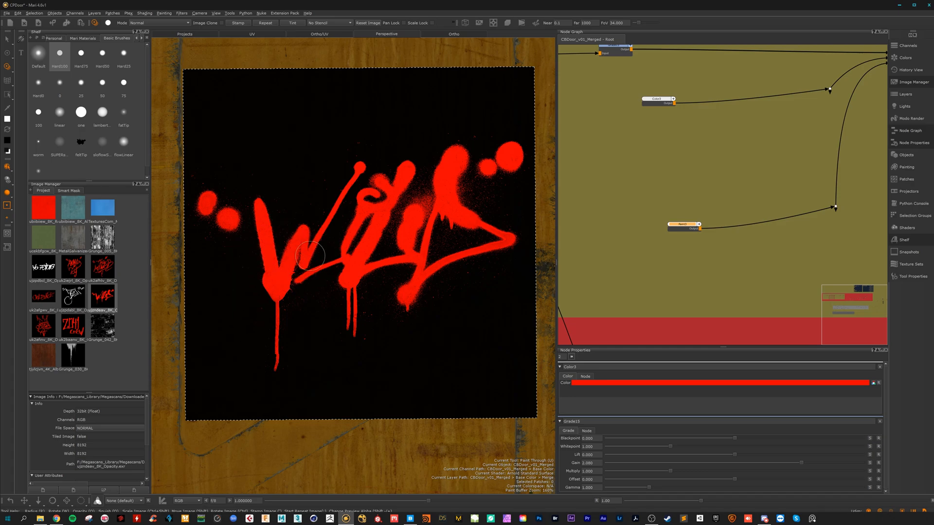
{"action": "mouse_move", "coordinate": [411, 235]}
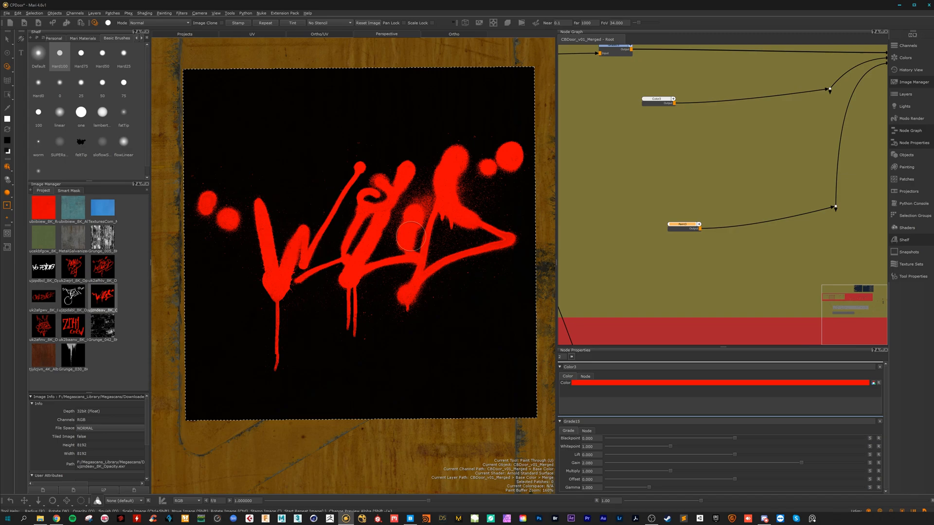
{"action": "left_click", "coordinate": [329, 22]}
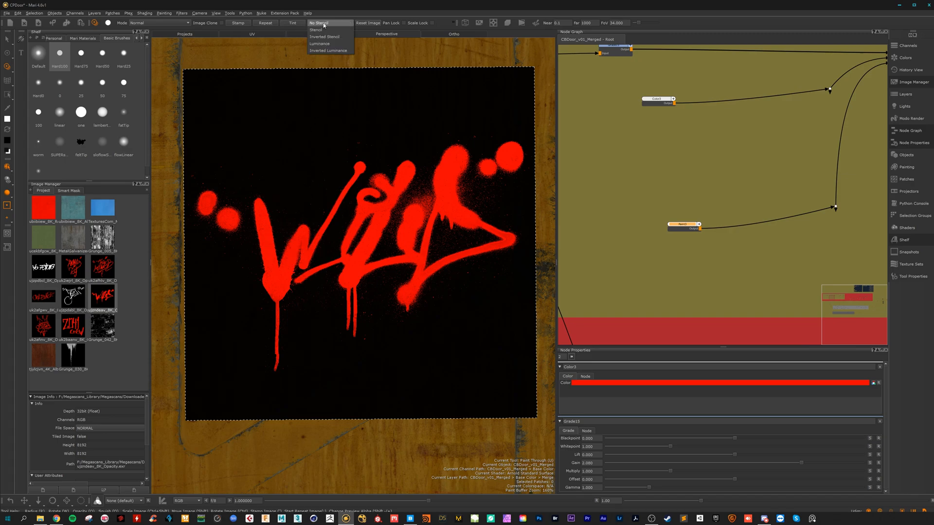
{"action": "left_click", "coordinate": [320, 43]}
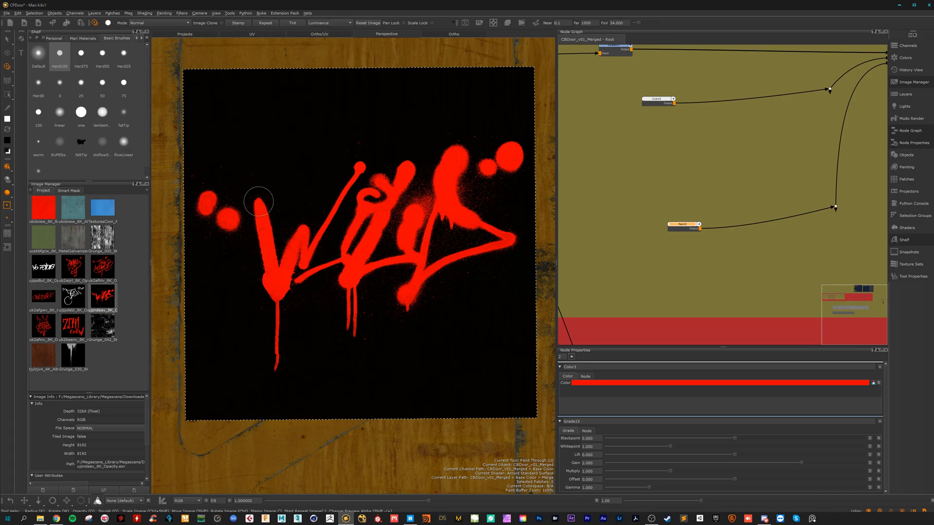
{"action": "mouse_move", "coordinate": [411, 175]}
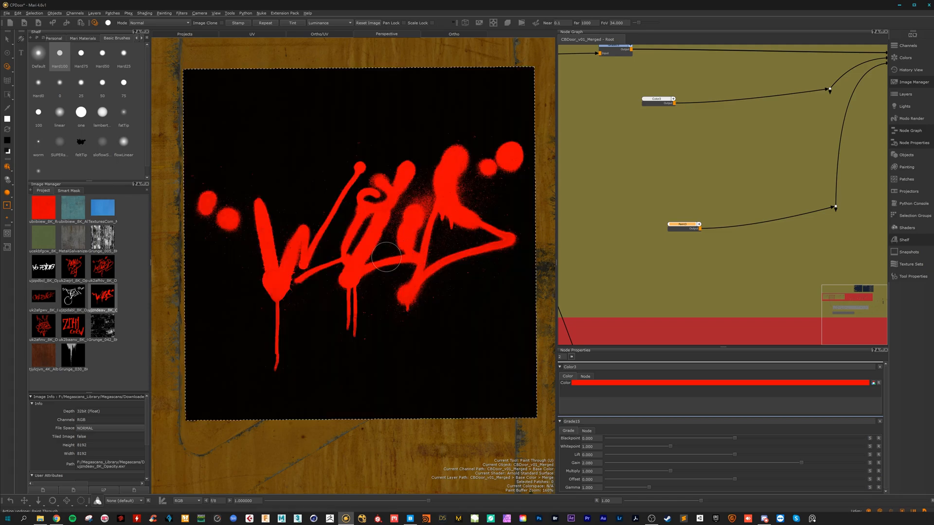
{"action": "left_click", "coordinate": [382, 257]}
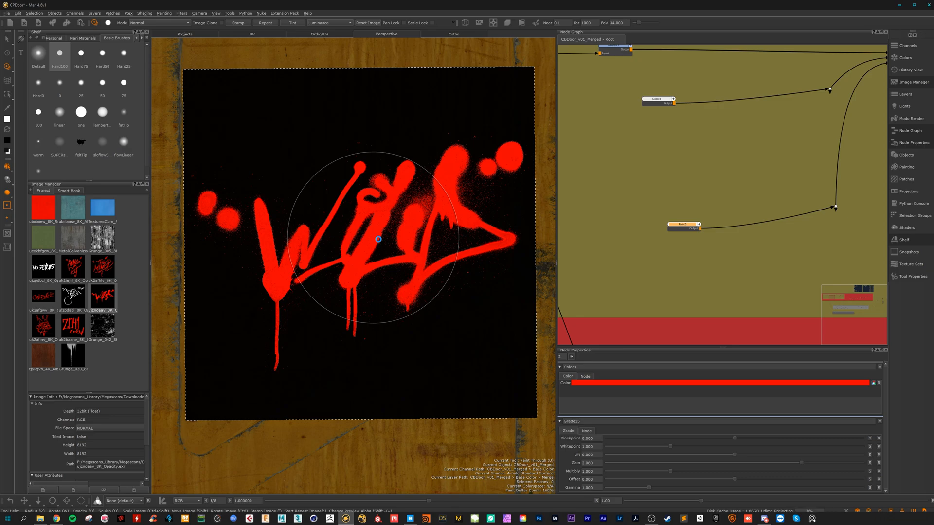
{"action": "mouse_move", "coordinate": [363, 239]}
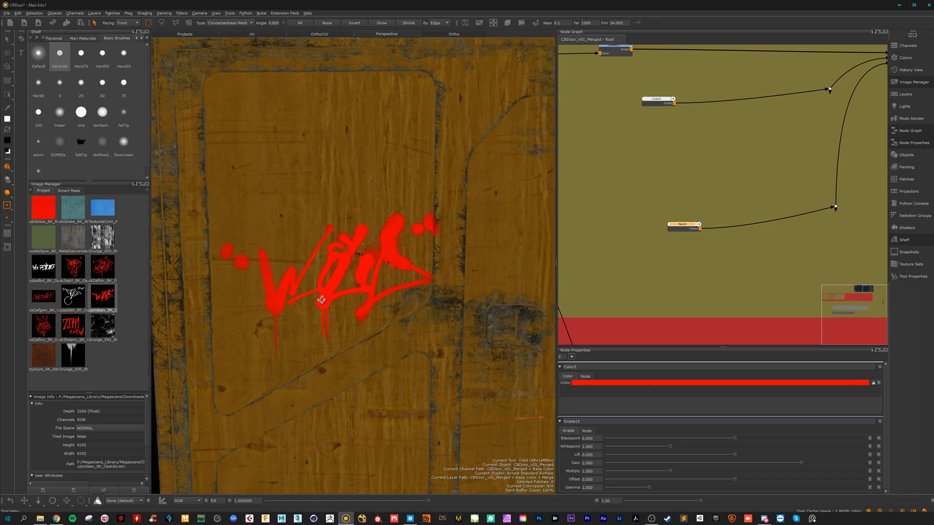
Load the red crown tag image into the Paint Through stencil
{"action": "left_click_drag", "start_coordinate": [322, 299], "coordinate": [374, 301]}
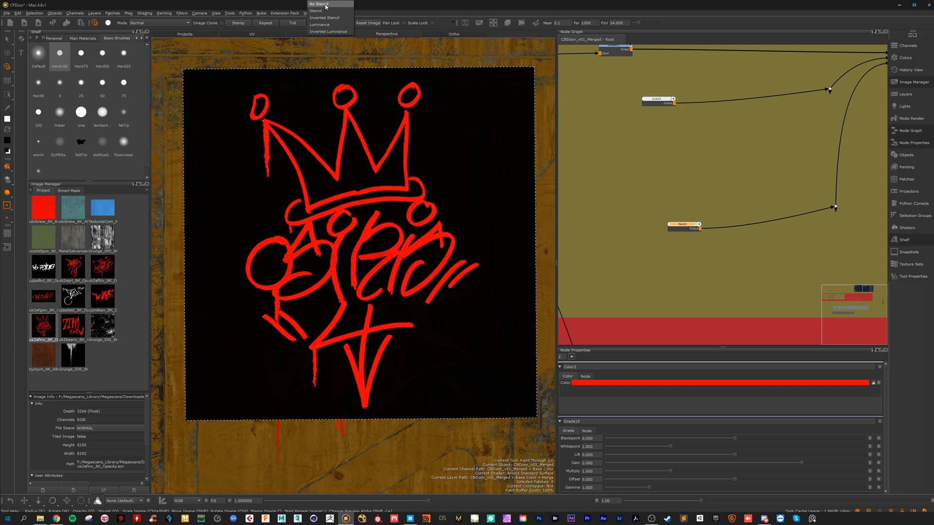
Set the crown stencil's masking mode to Luminance and paint it through
{"action": "left_click", "coordinate": [318, 4]}
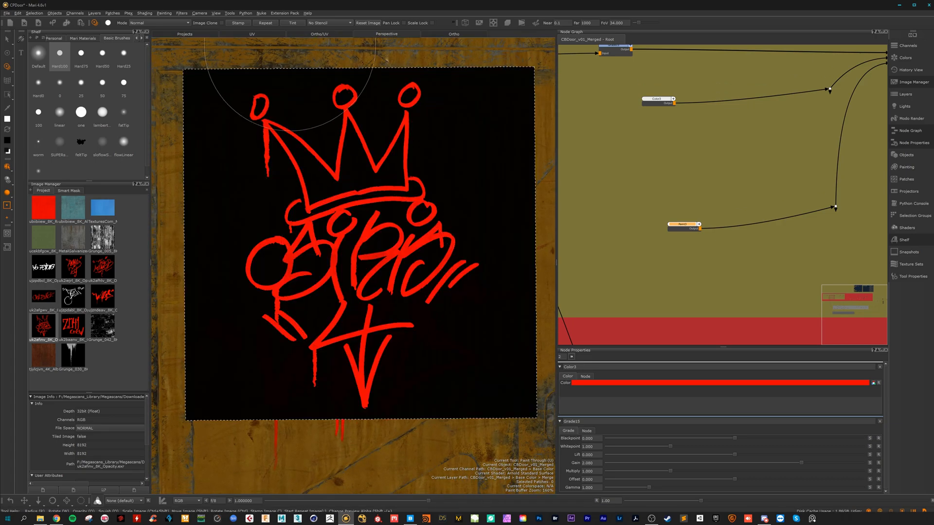
{"action": "left_click", "coordinate": [330, 23]}
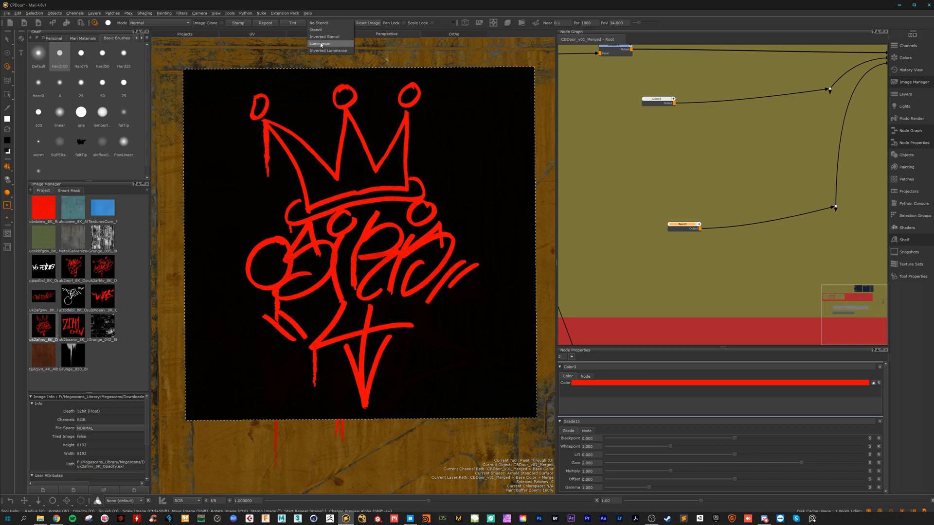
{"action": "left_click", "coordinate": [320, 44]}
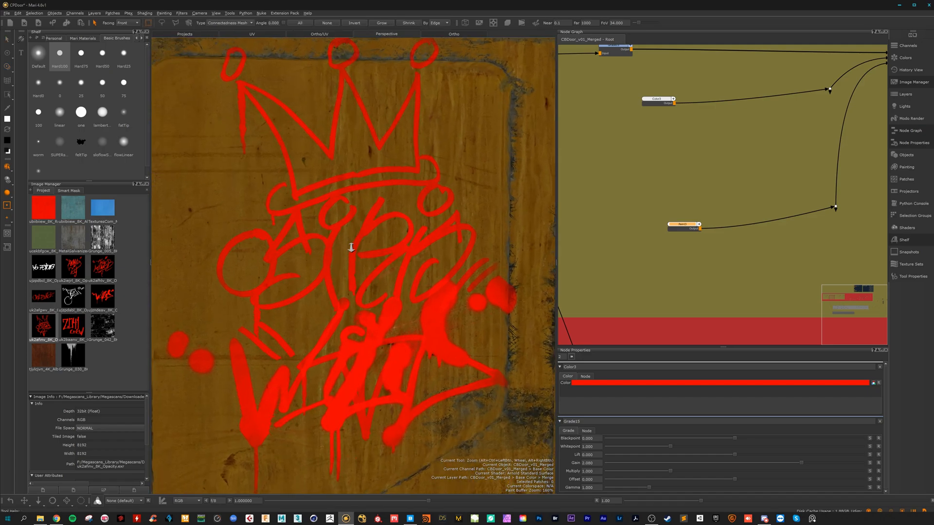
Wire both tag paint layers into the new Merge node
{"action": "left_click_drag", "start_coordinate": [351, 247], "coordinate": [307, 361]}
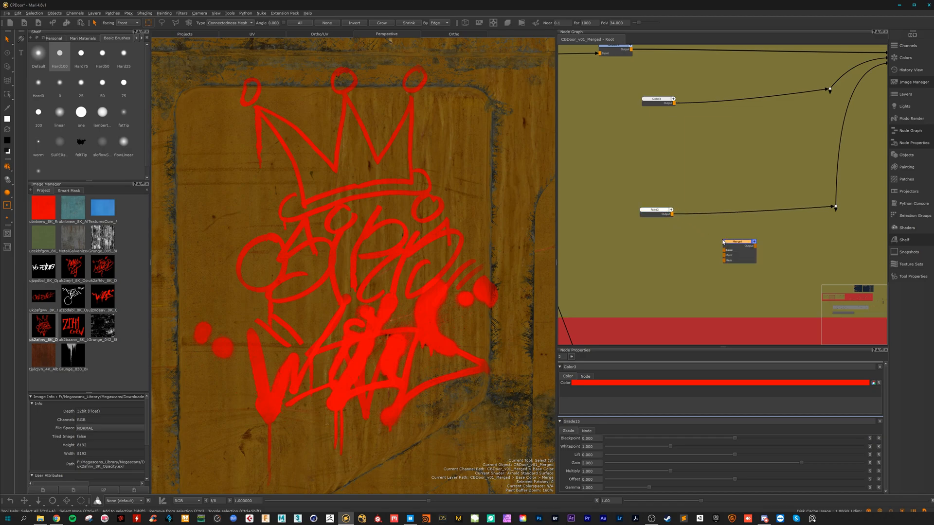
{"action": "left_click_drag", "start_coordinate": [738, 250], "coordinate": [750, 220]}
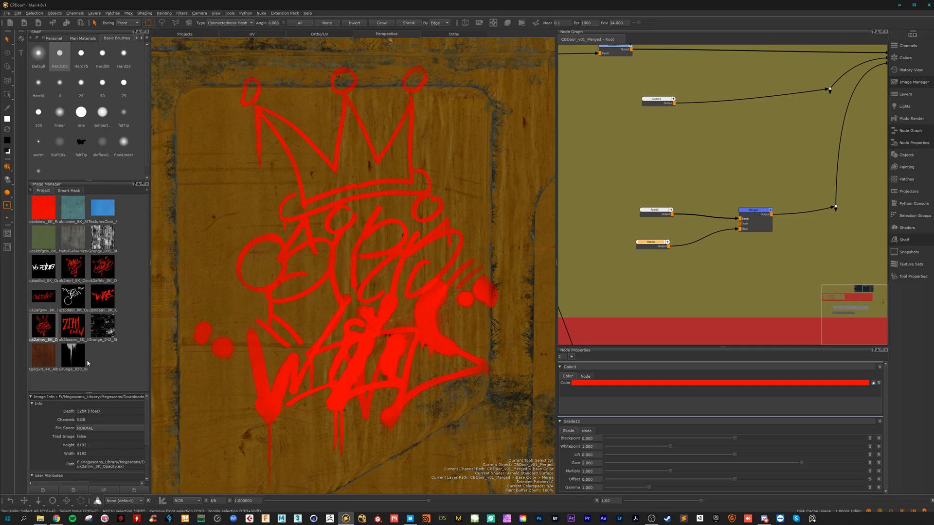
{"action": "mouse_move", "coordinate": [117, 327]}
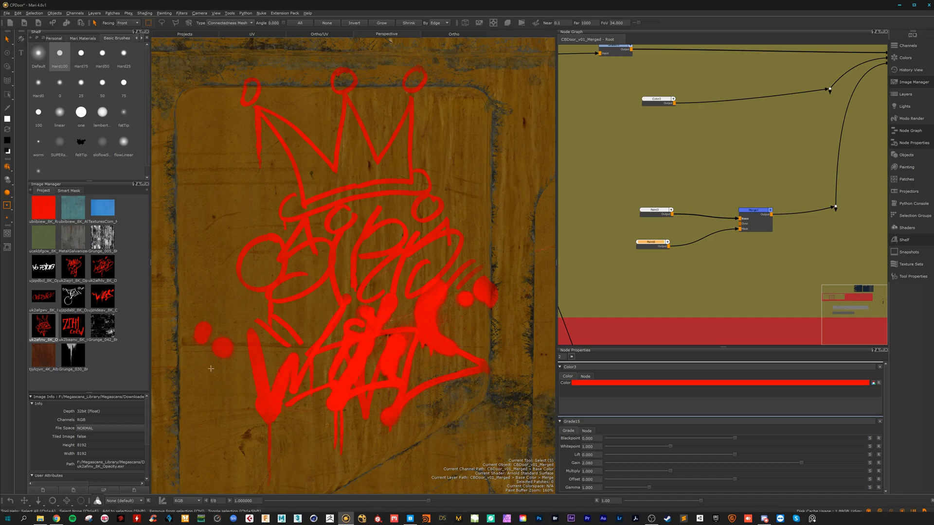
{"action": "left_click", "coordinate": [410, 518]}
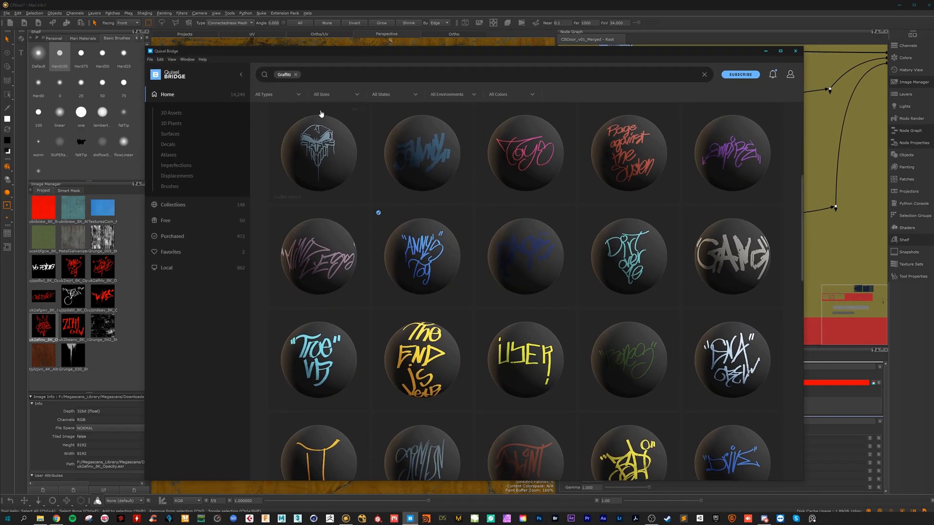
Use Go to Files on the Graffiti Tag asset in Quixel Bridge
{"action": "right_click", "coordinate": [421, 257]}
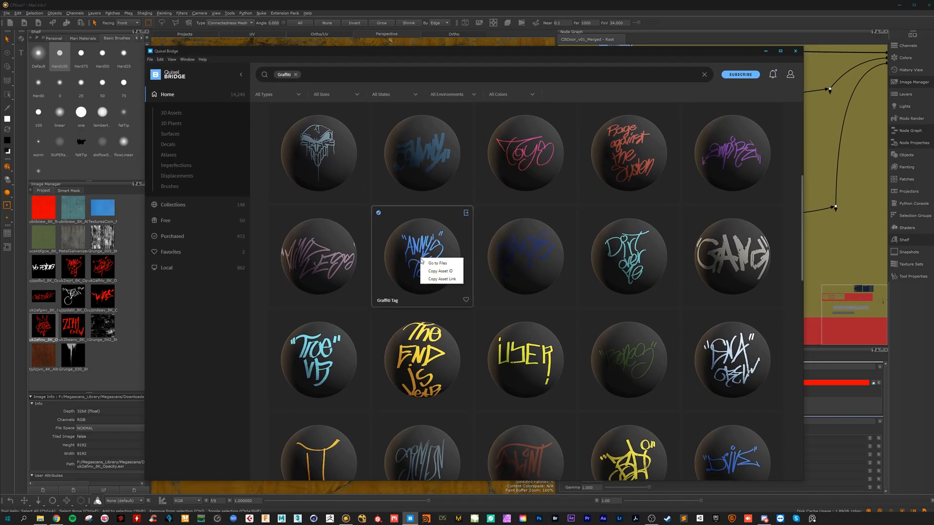
{"action": "left_click", "coordinate": [437, 264]}
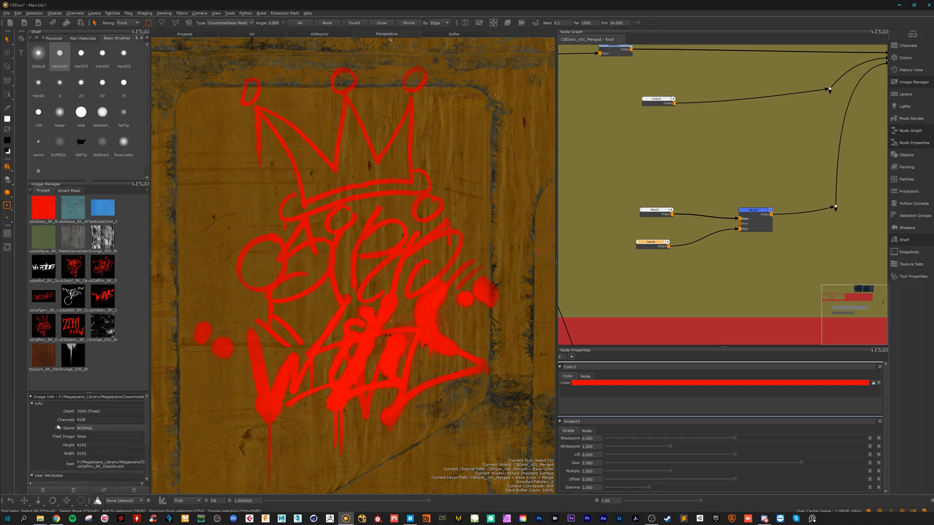
Import Grunge_042_8K.png and set it as the Paint Through stencil
{"action": "left_click", "coordinate": [102, 325]}
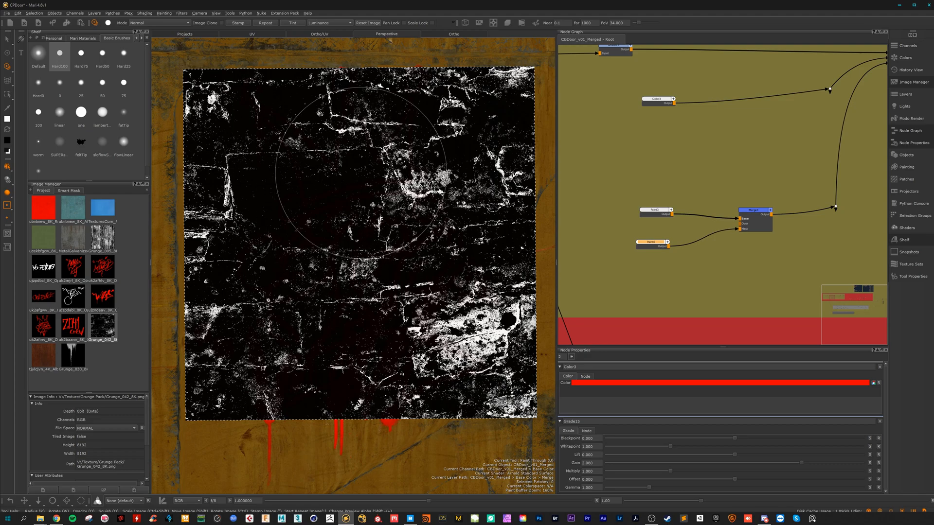
{"action": "mouse_move", "coordinate": [350, 267]}
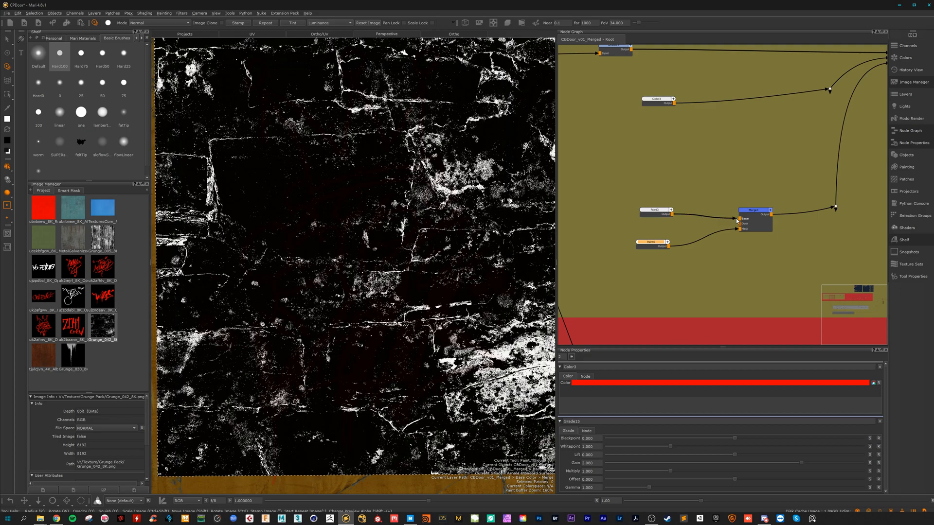
{"action": "mouse_move", "coordinate": [431, 250]}
{"action": "type", "text": "color"}
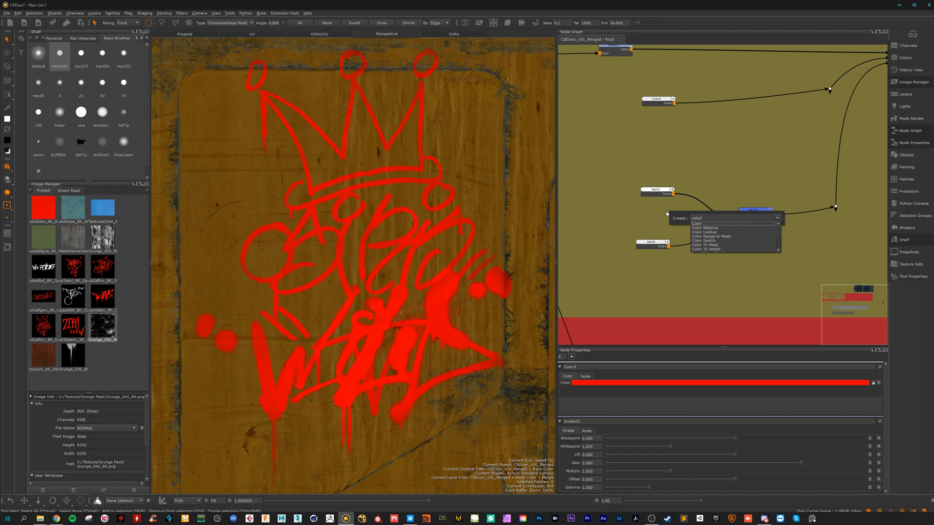
Add a Color node and connect it to the Merge node
{"action": "left_click", "coordinate": [695, 223]}
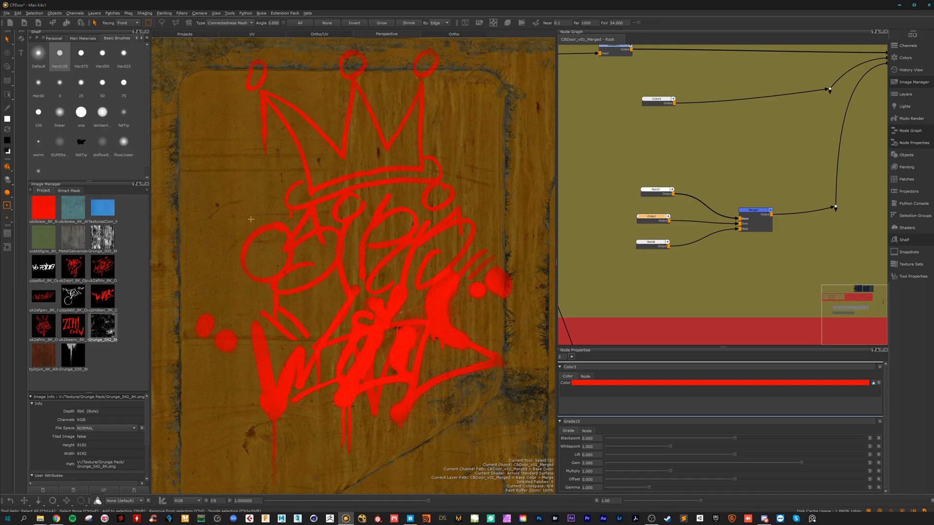
{"action": "mouse_move", "coordinate": [321, 220]}
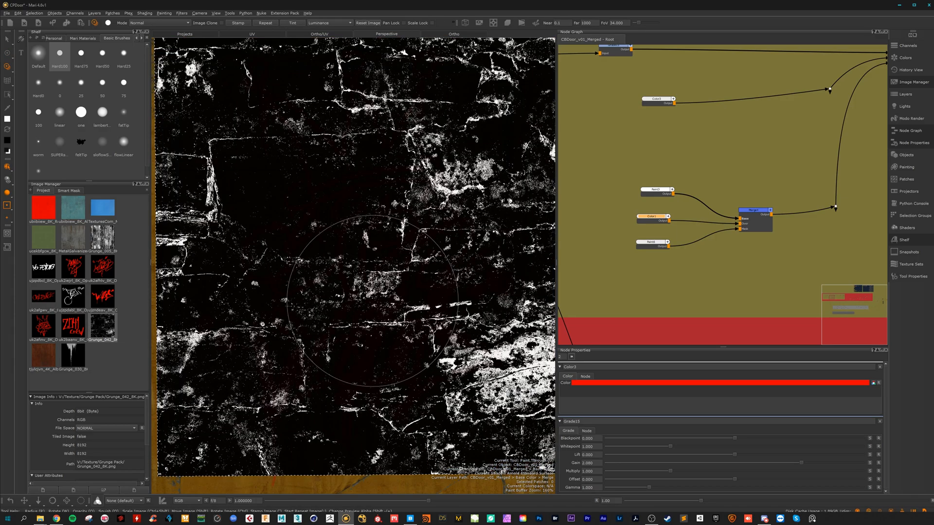
{"action": "mouse_move", "coordinate": [357, 263]}
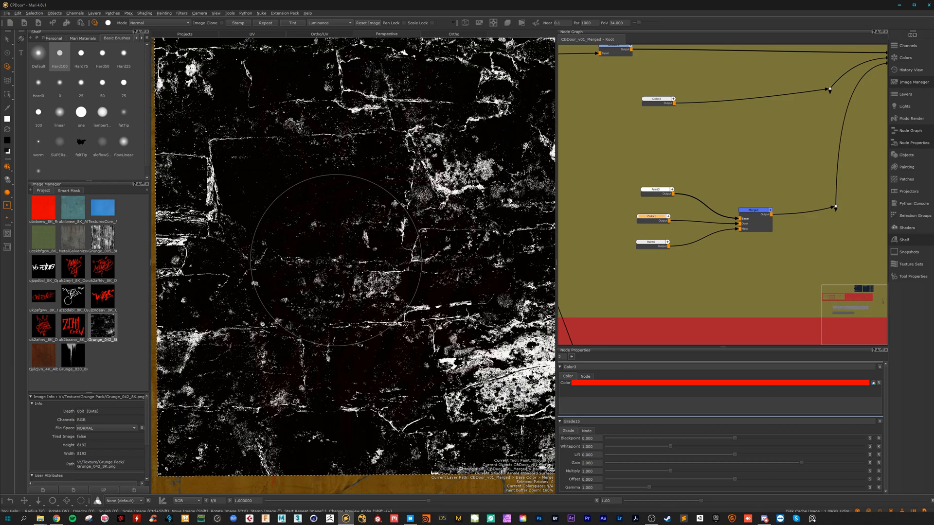
{"action": "mouse_move", "coordinate": [360, 342]}
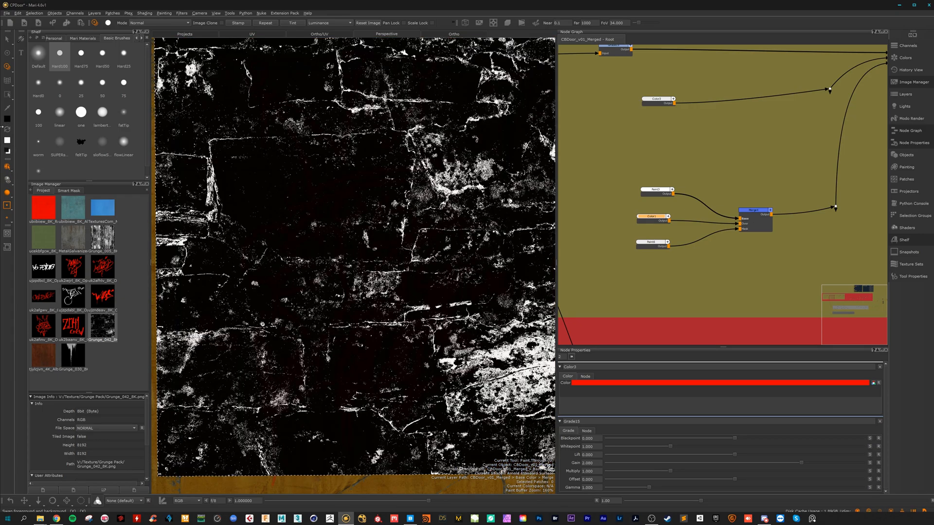
{"action": "mouse_move", "coordinate": [390, 220]}
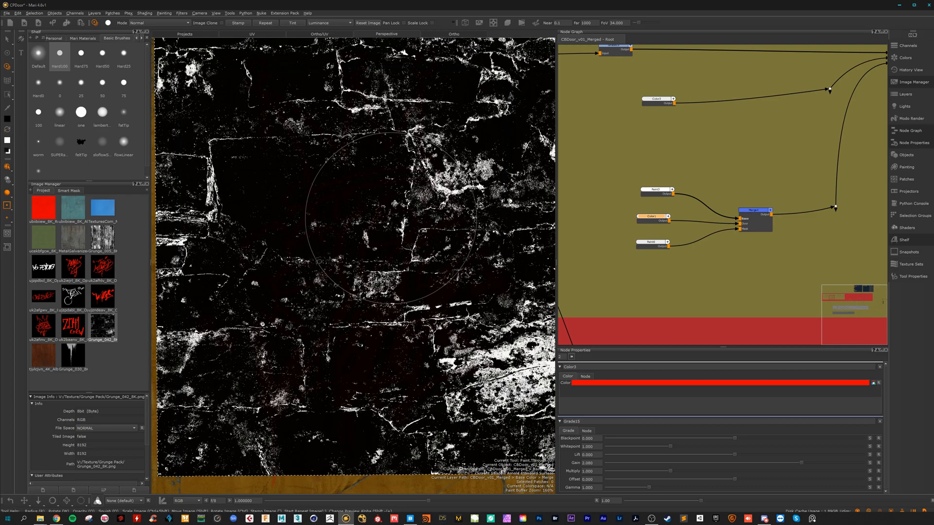
{"action": "mouse_move", "coordinate": [429, 351]}
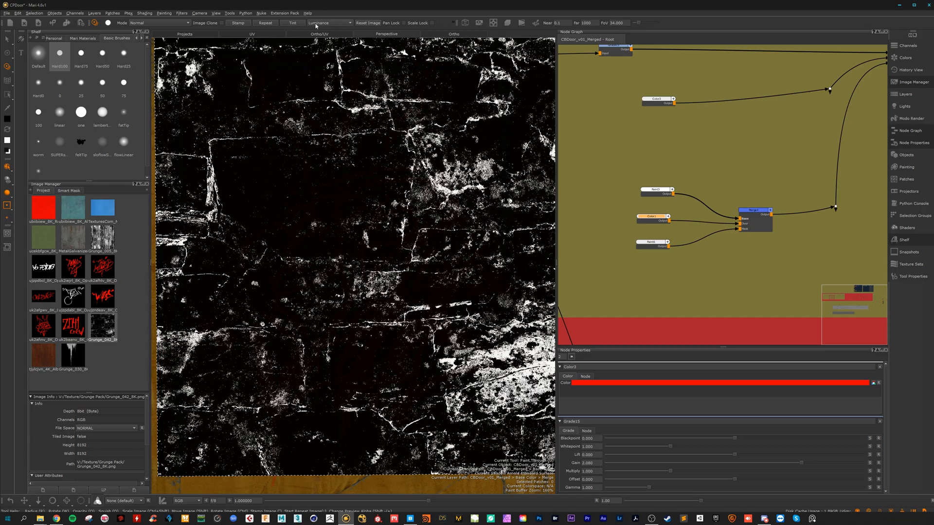
{"action": "mouse_move", "coordinate": [250, 164]}
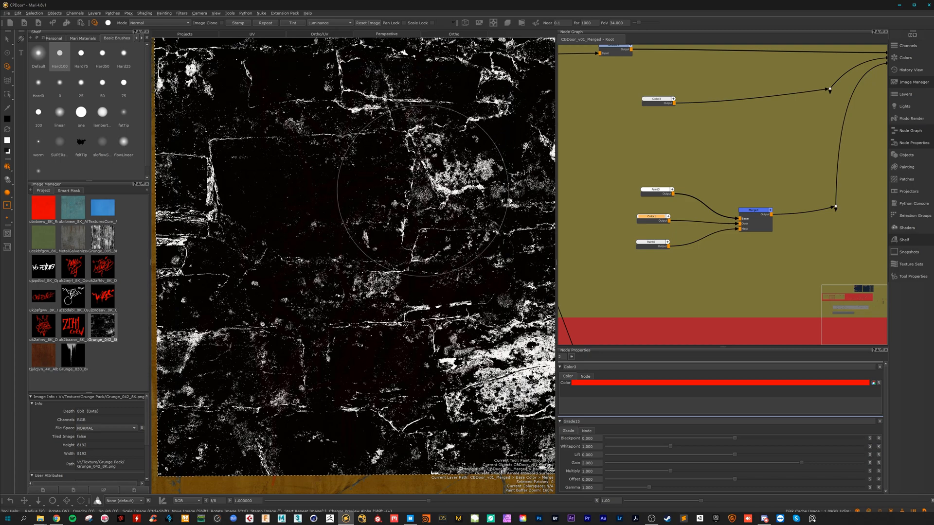
{"action": "mouse_move", "coordinate": [393, 245]}
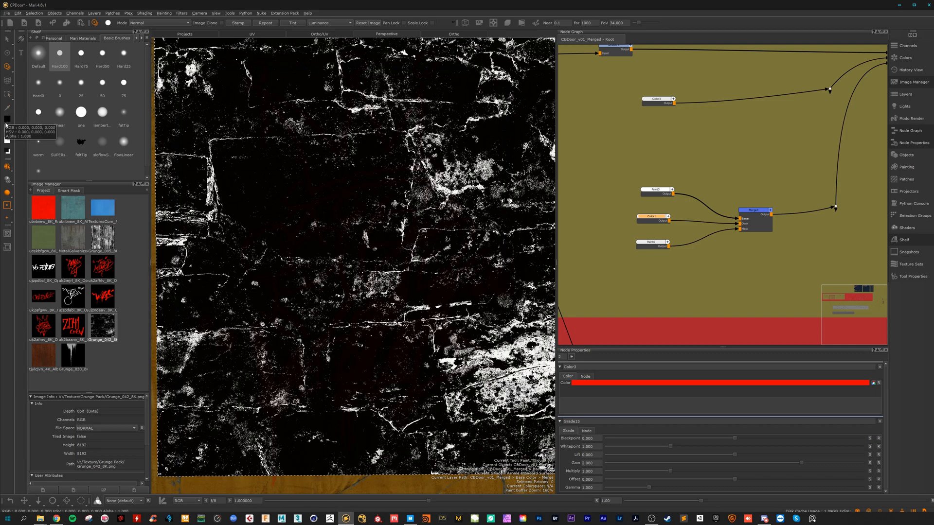
{"action": "mouse_move", "coordinate": [360, 316]}
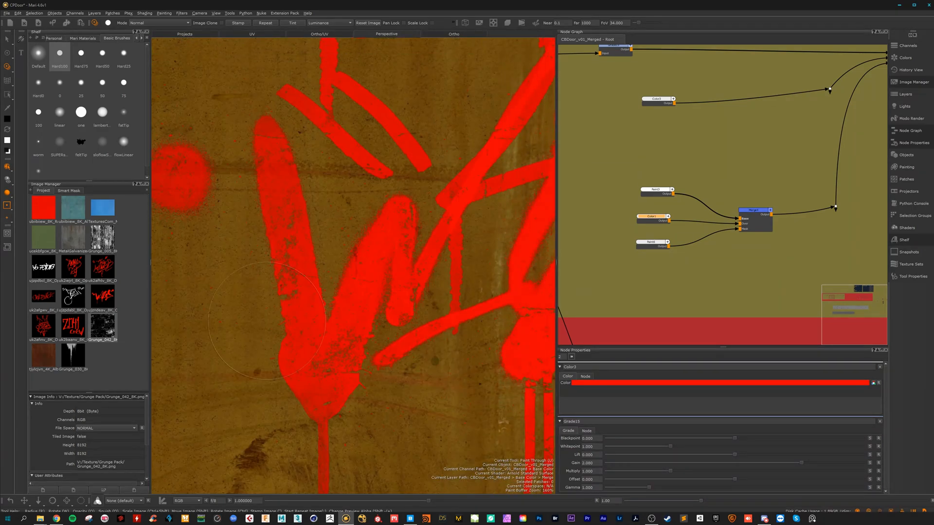
Zoom out from the close-up to frame the whole red crown and W tags on the door
{"action": "left_click_drag", "start_coordinate": [265, 321], "coordinate": [339, 345]}
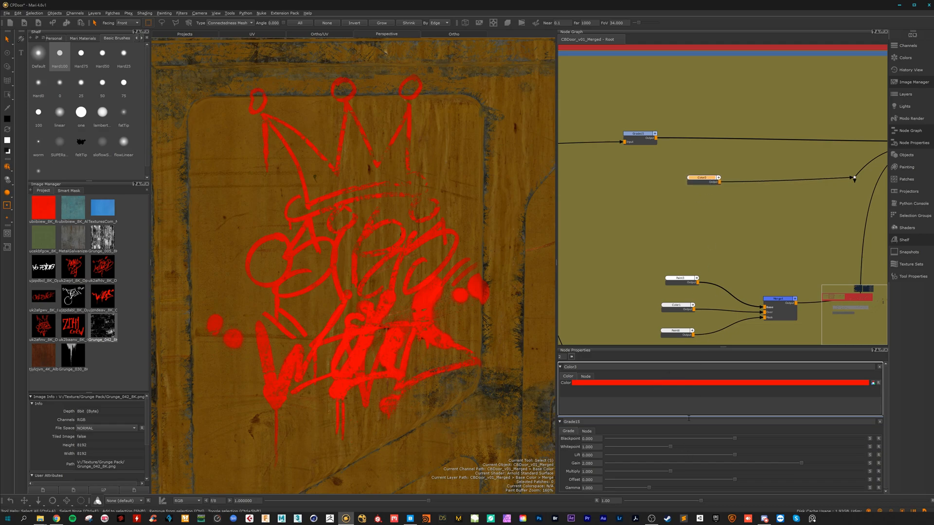
Set Color3 to black and add a new Paint node wired into the merge
{"action": "left_click", "coordinate": [720, 383]}
{"action": "type", "text": "pai"}
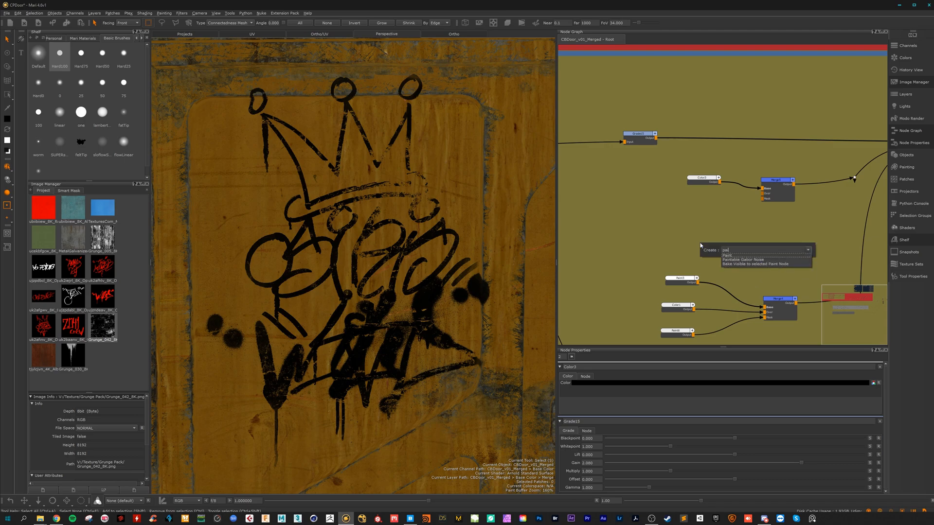
{"action": "left_click", "coordinate": [727, 255]}
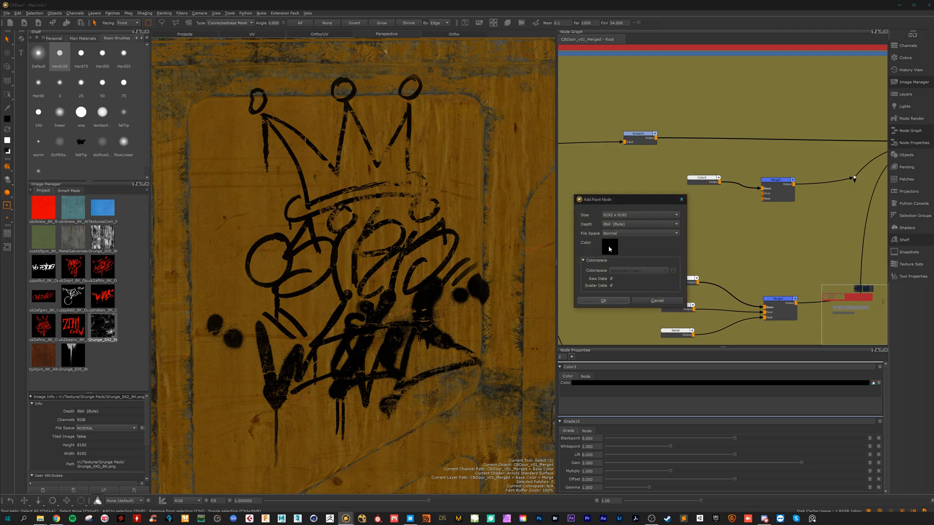
{"action": "left_click", "coordinate": [602, 300]}
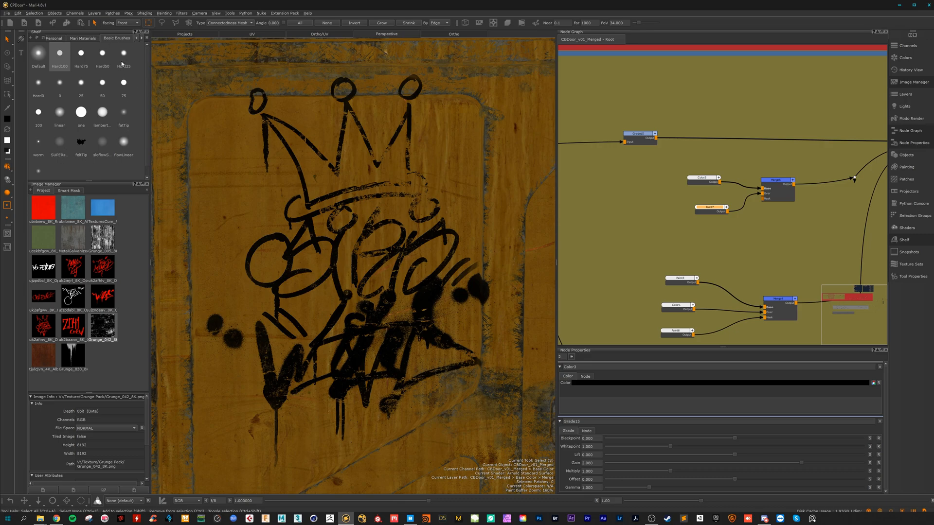
{"action": "mouse_move", "coordinate": [141, 40]}
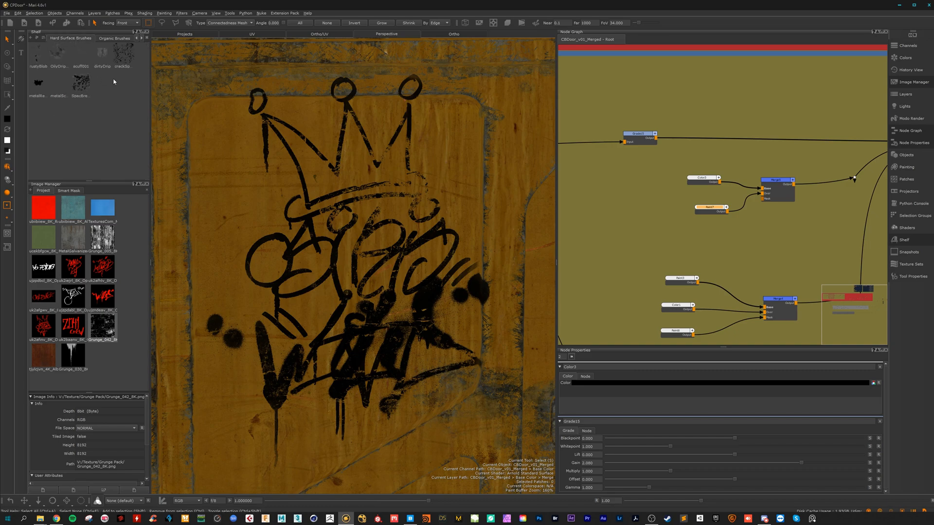
Load the organic grunge splotch brush with a mid-gray 0.333 paint colour
{"action": "left_click", "coordinate": [80, 82]}
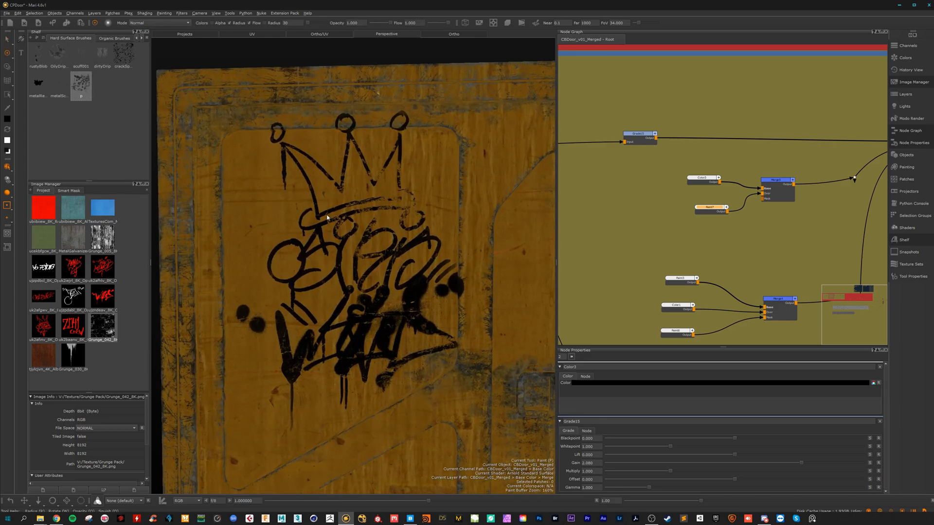
{"action": "left_click", "coordinate": [382, 309]}
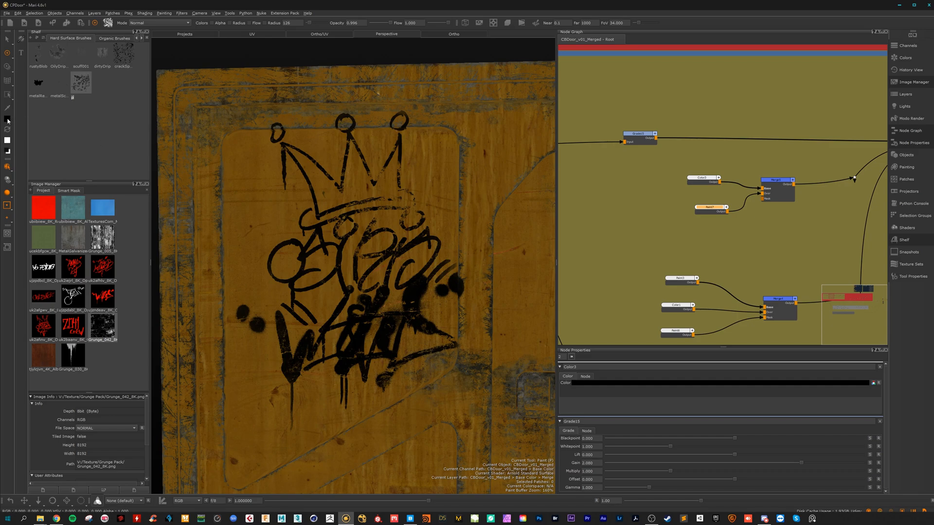
{"action": "left_click", "coordinate": [714, 383]}
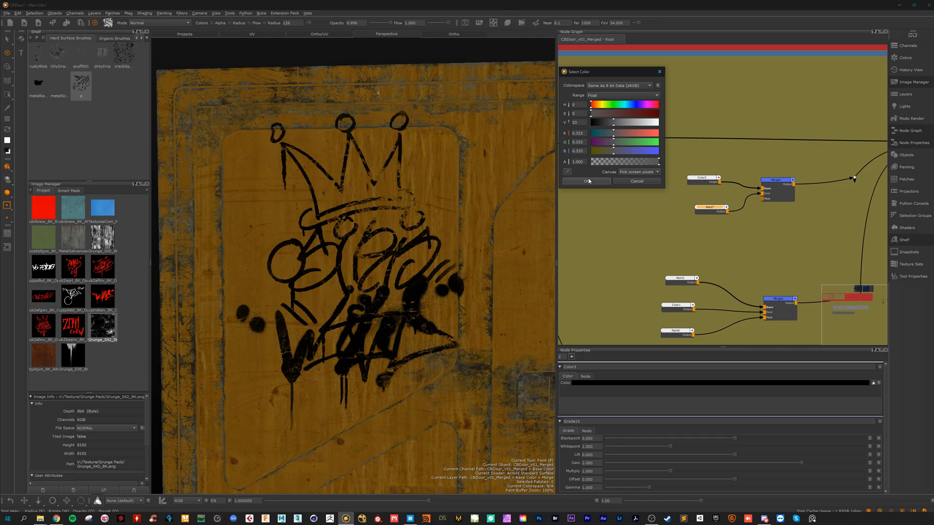
{"action": "left_click", "coordinate": [585, 181]}
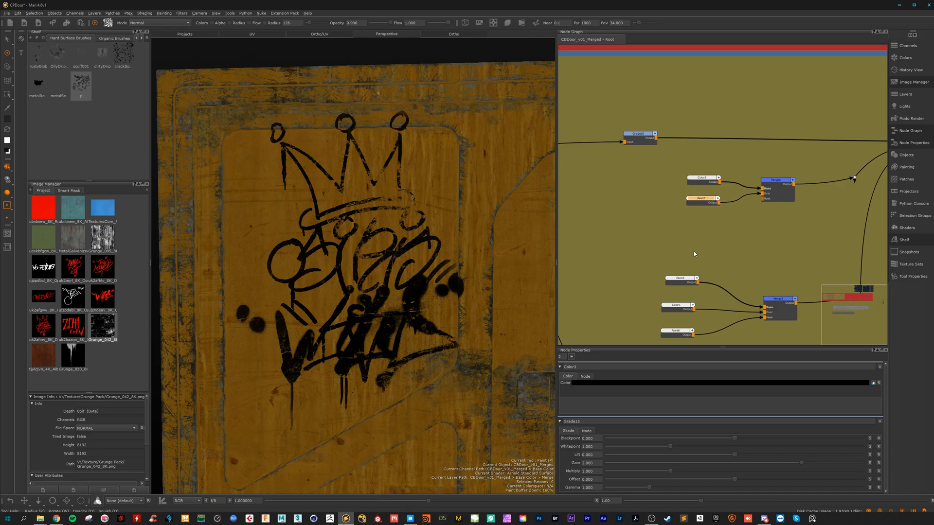
Stamp gray grunge over the tag's right side, crown left and top, and lower tag
{"action": "left_click", "coordinate": [417, 262]}
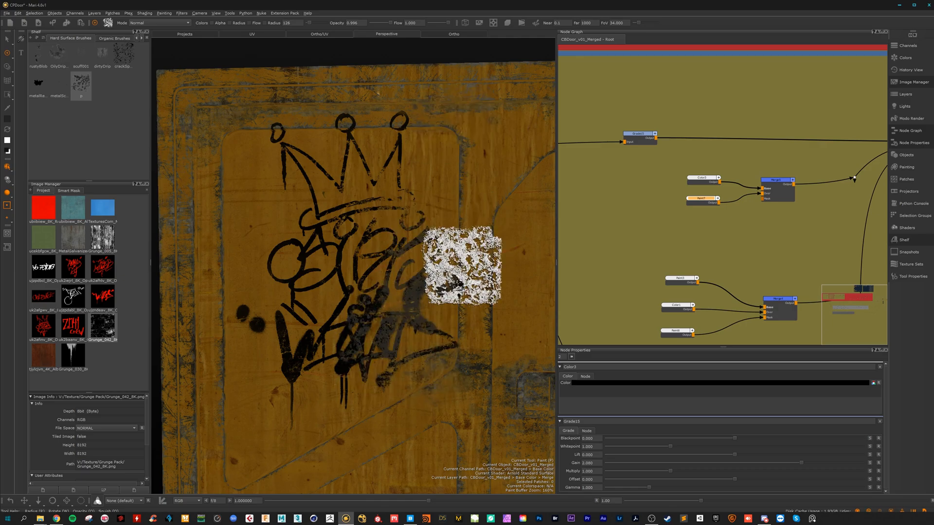
{"action": "left_click_drag", "start_coordinate": [461, 265], "coordinate": [417, 334]}
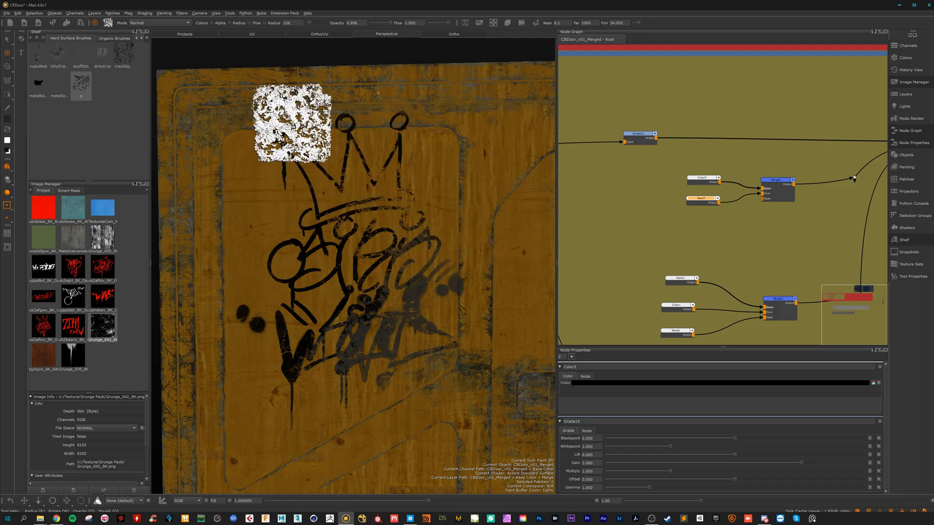
{"action": "left_click_drag", "start_coordinate": [291, 123], "coordinate": [361, 156]}
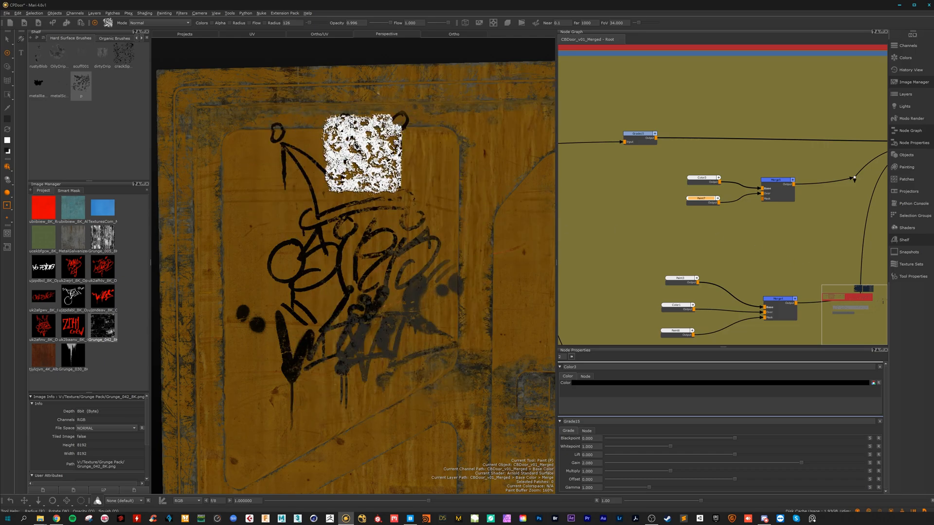
{"action": "left_click_drag", "start_coordinate": [360, 155], "coordinate": [429, 334]}
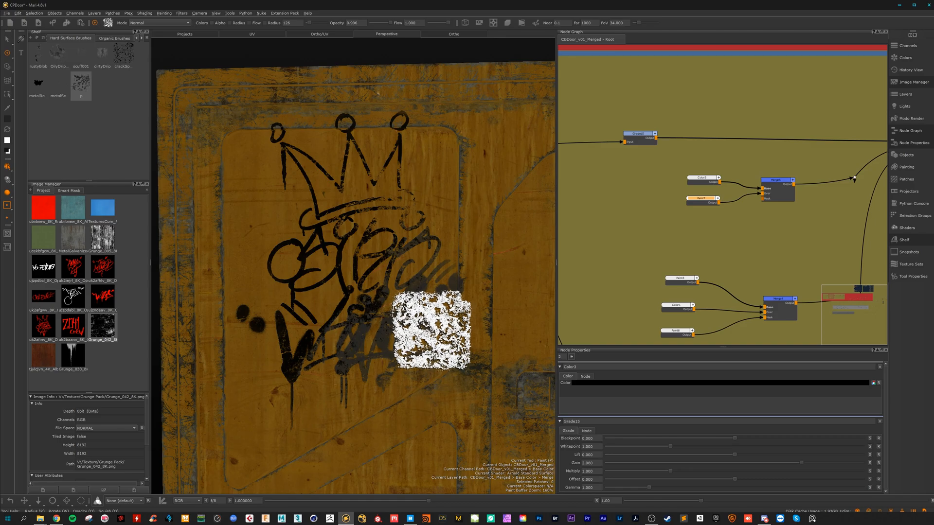
{"action": "left_click_drag", "start_coordinate": [429, 330], "coordinate": [405, 378]}
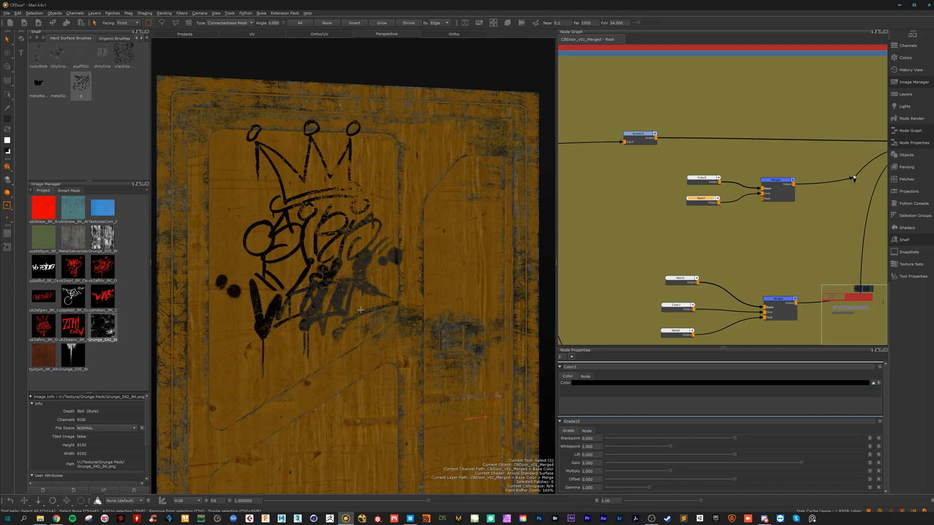
{"action": "mouse_move", "coordinate": [388, 329]}
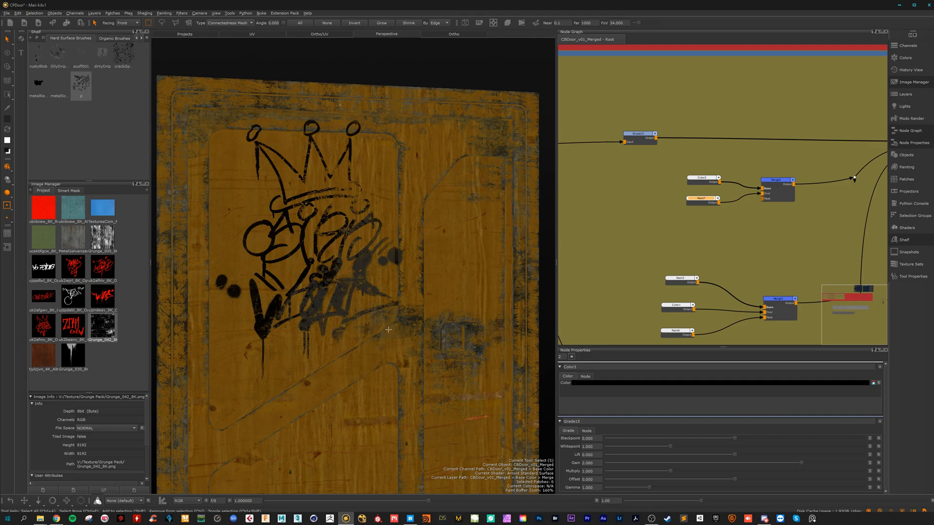
{"action": "mouse_move", "coordinate": [571, 504]}
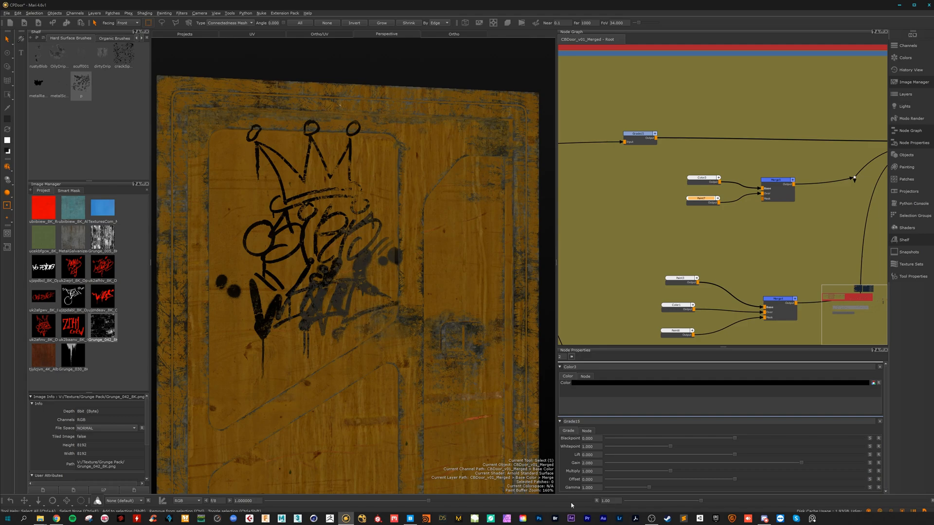